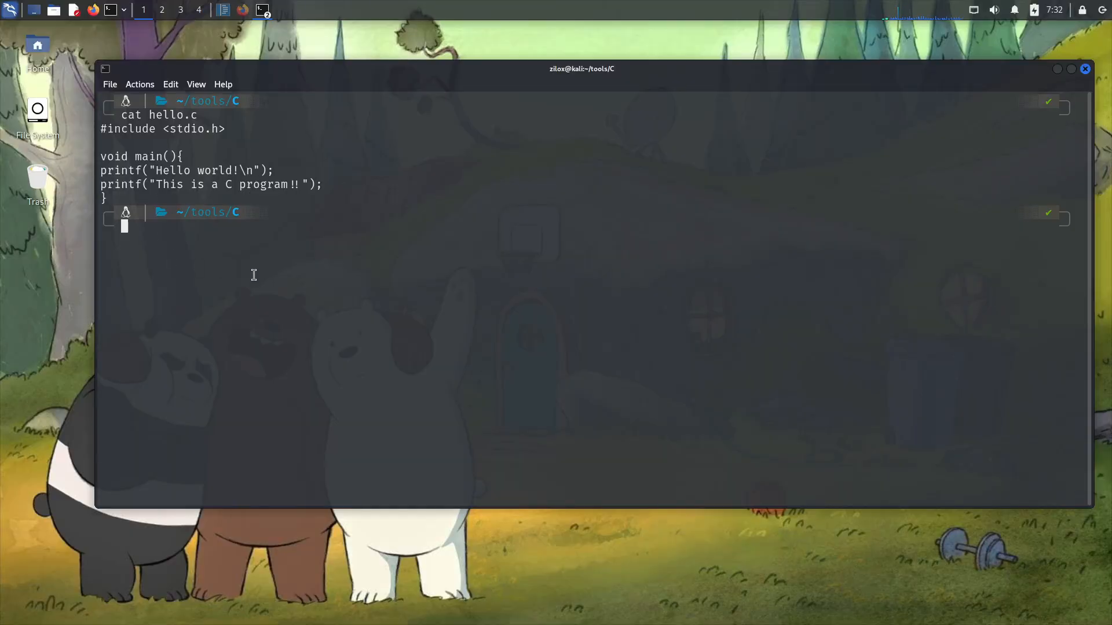
pyautogui.write('gcc -')
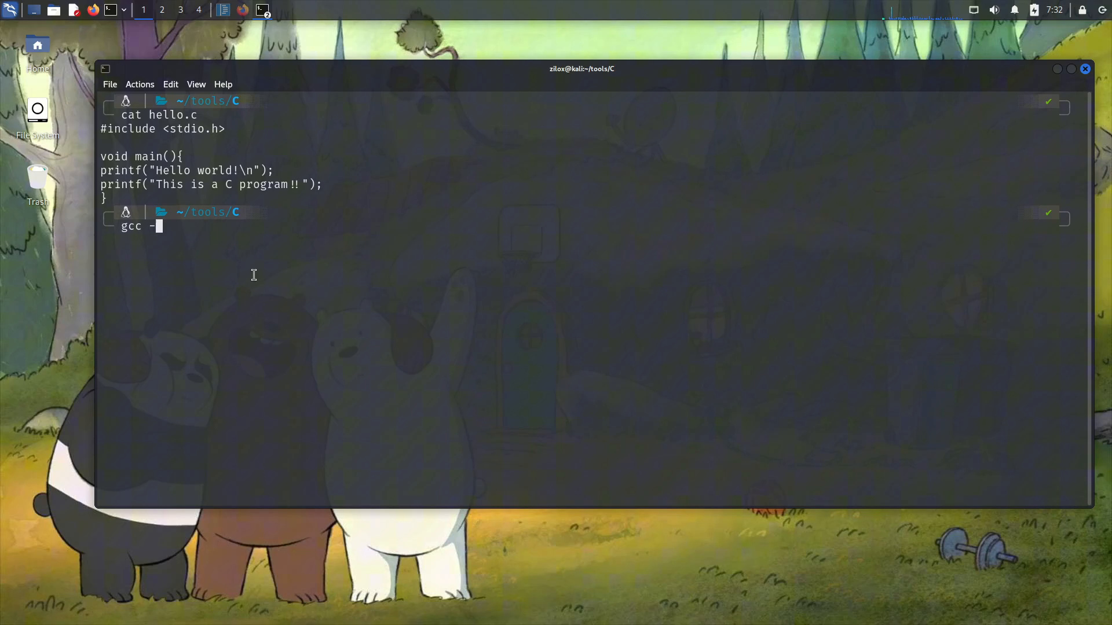
pyautogui.write('o hello helloc')
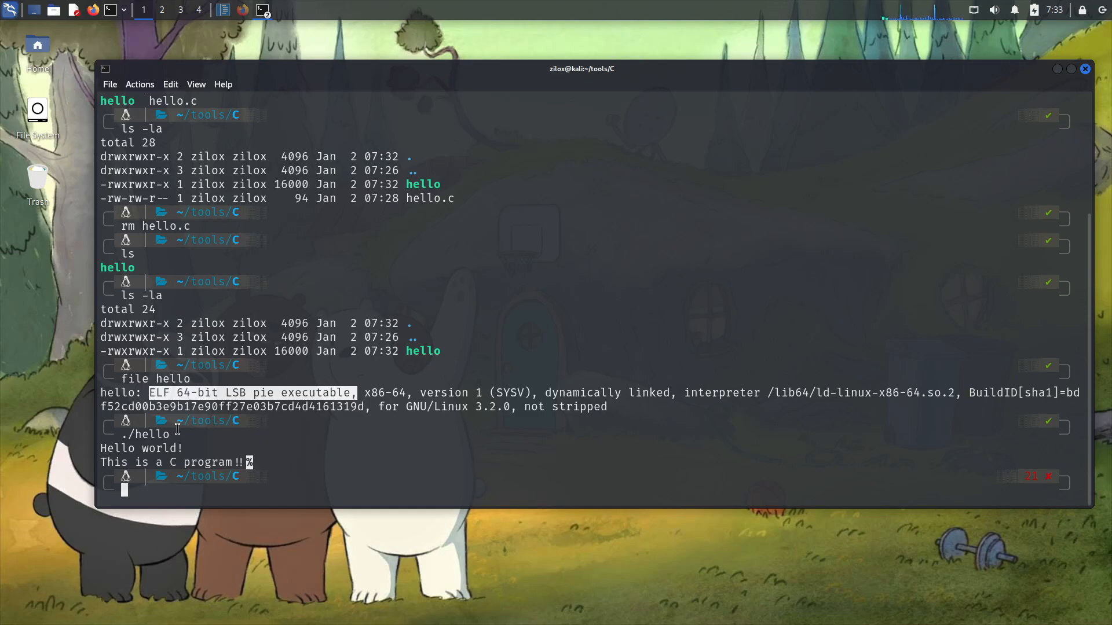
pyautogui.moveTo(167, 380)
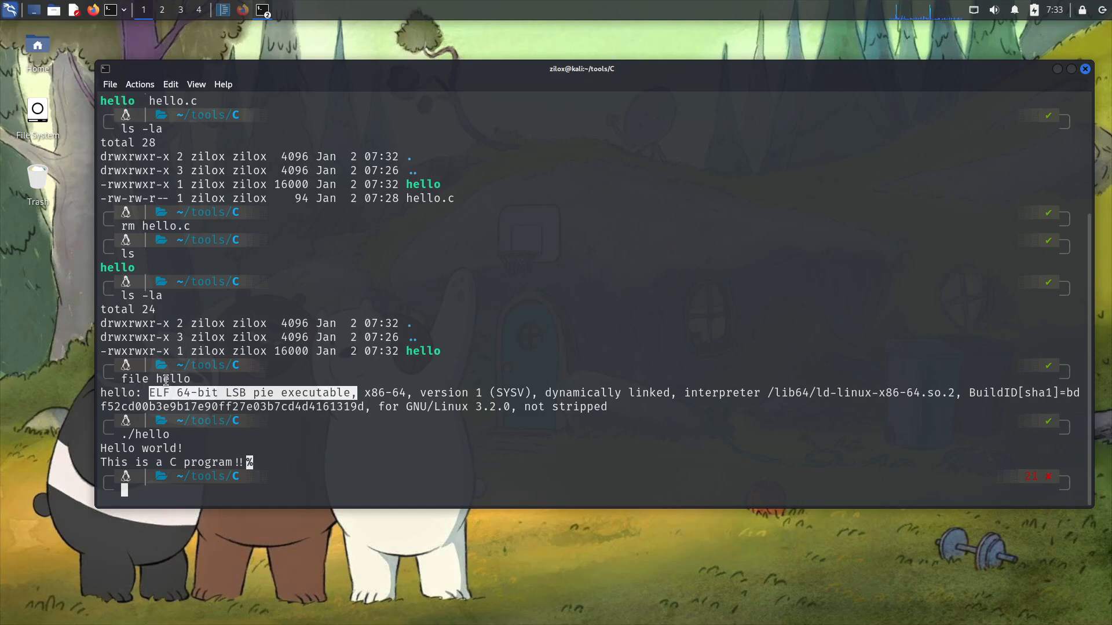